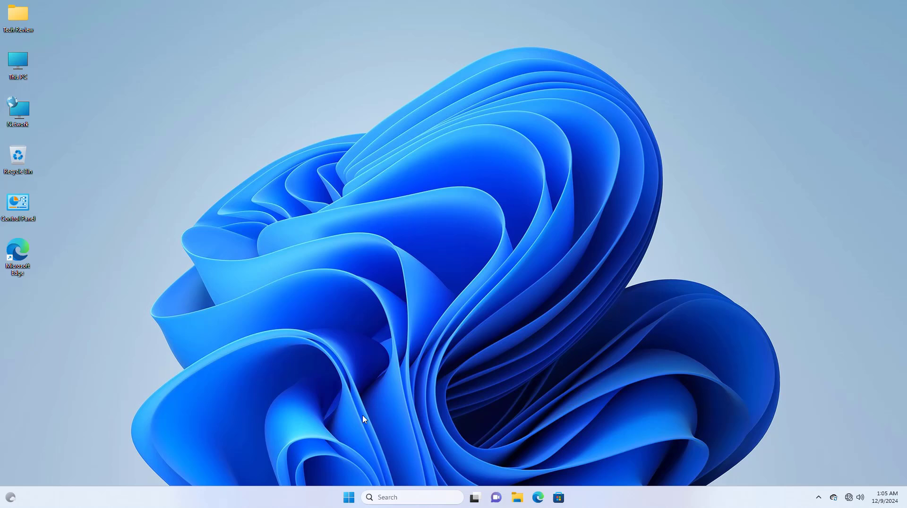
mouse_move(514, 171)
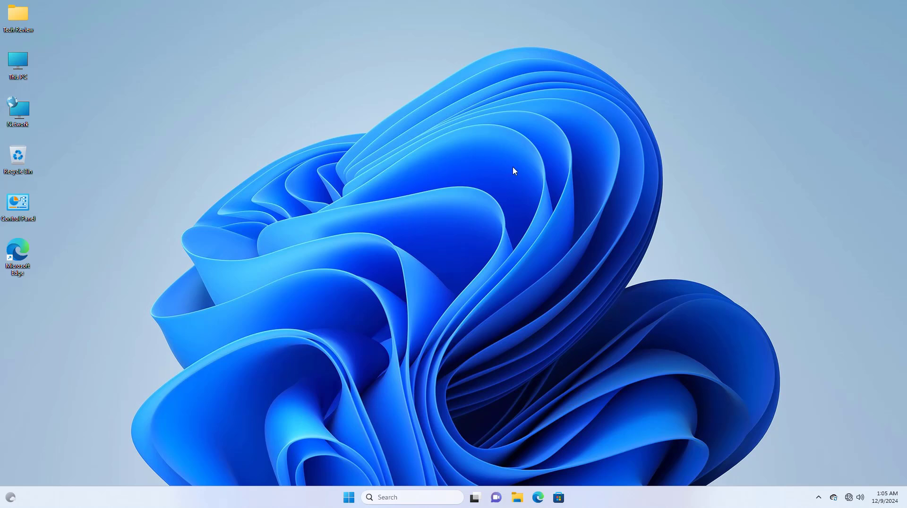
mouse_move(533, 186)
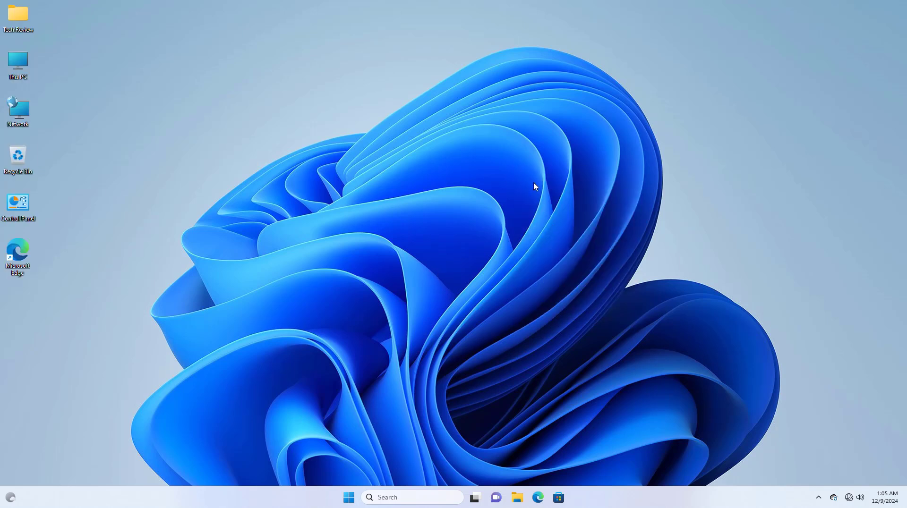
mouse_move(527, 186)
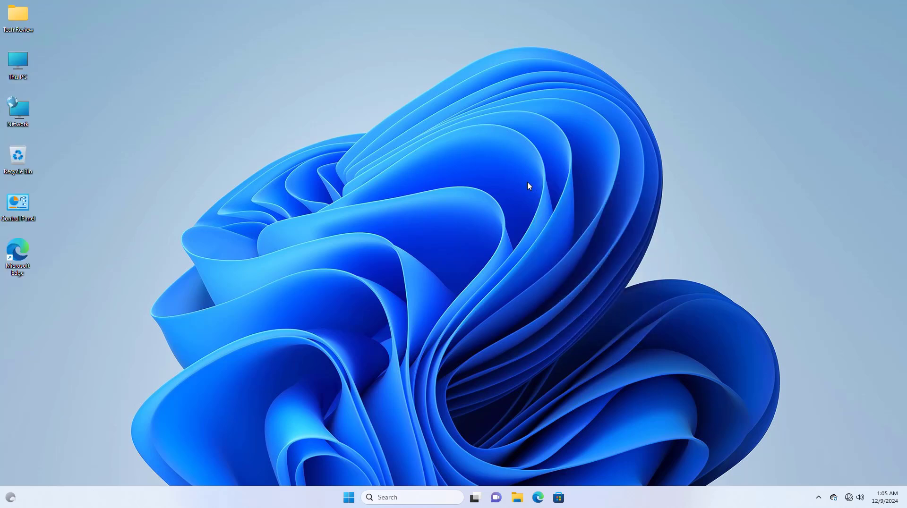
mouse_move(555, 247)
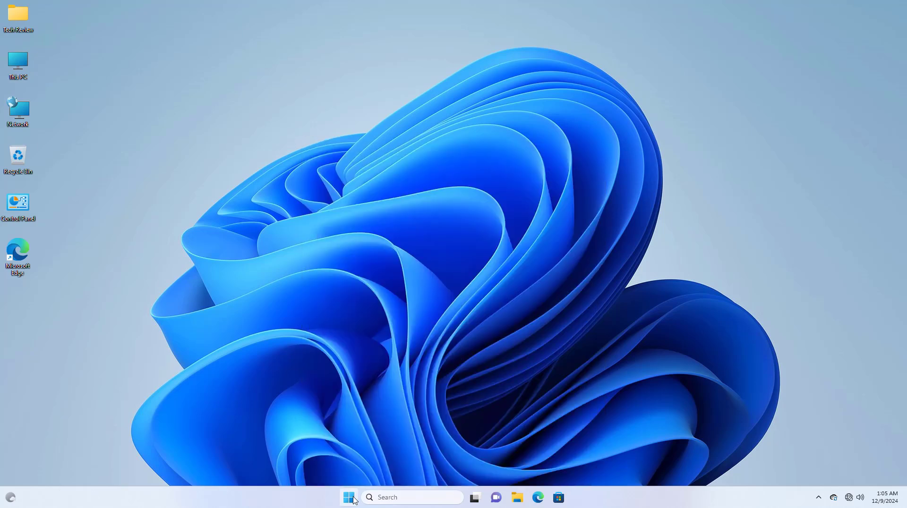
Search Start for cmd and run Command Prompt as administrator, raising the UAC prompt.
text(cmd)
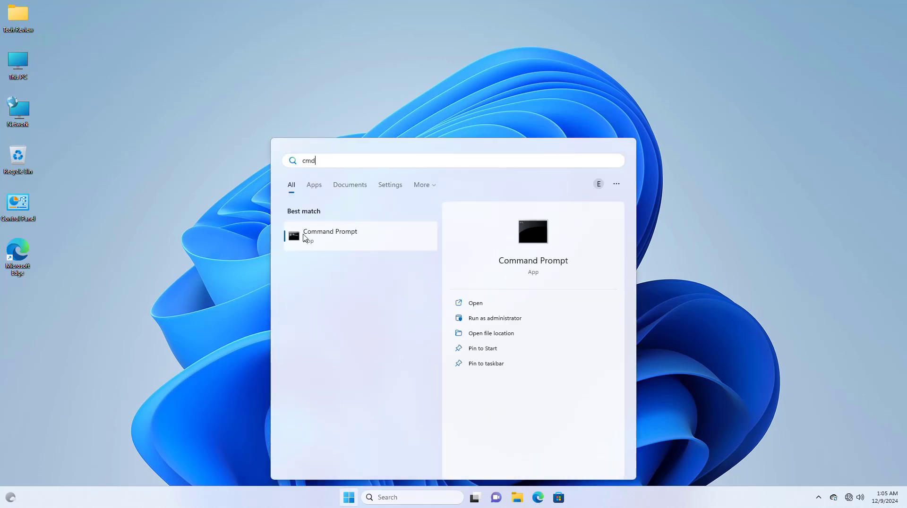
right_click(330, 235)
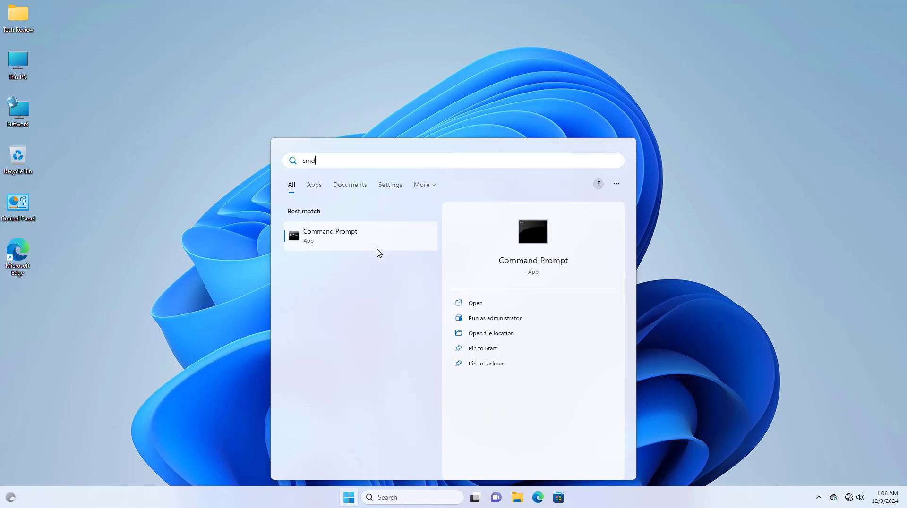
click(494, 318)
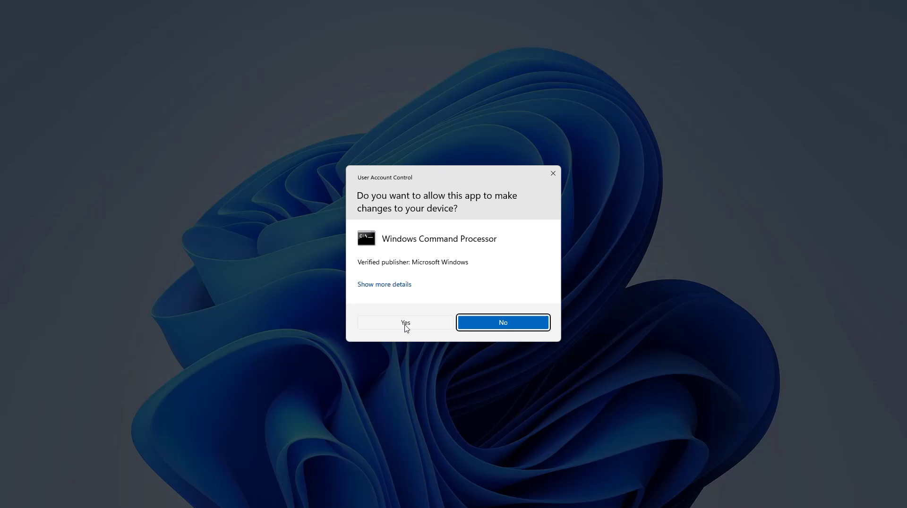
Approve UAC and run ipconfig /flushdns to flush the DNS resolver cache.
click(405, 323)
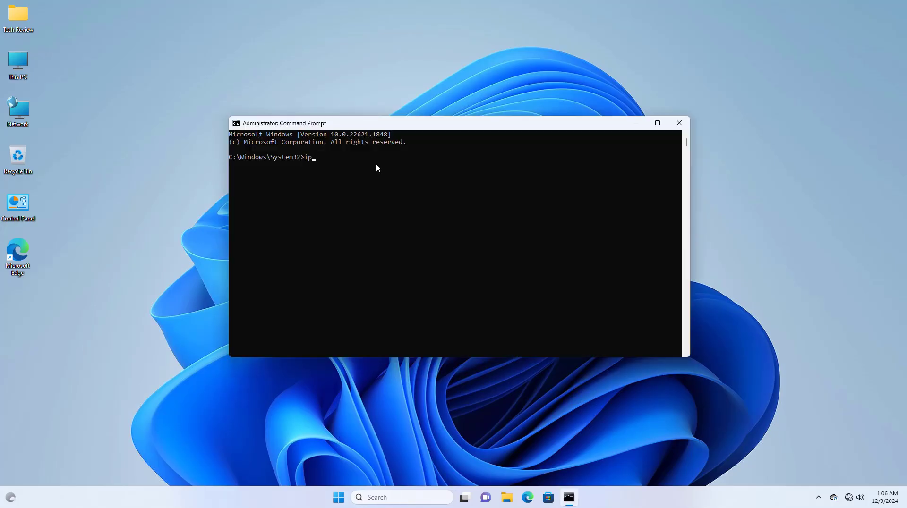
text(config /)
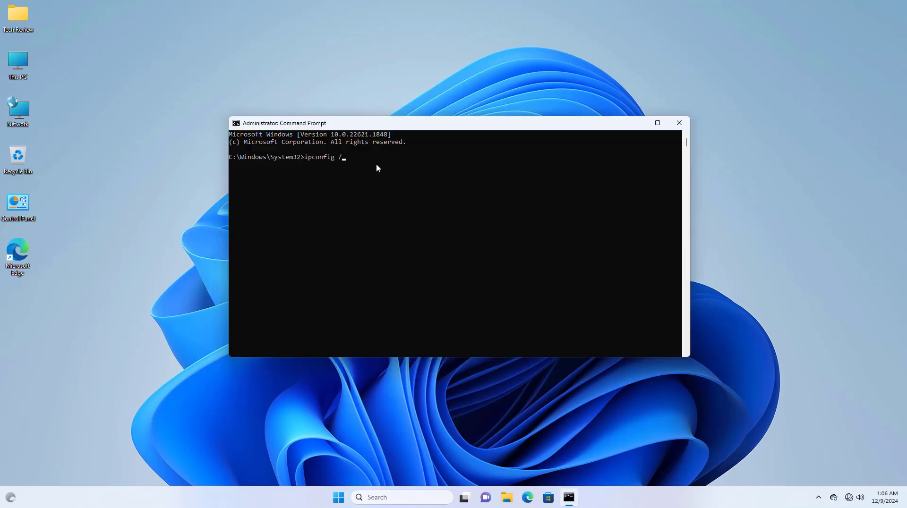
text(flushdn)
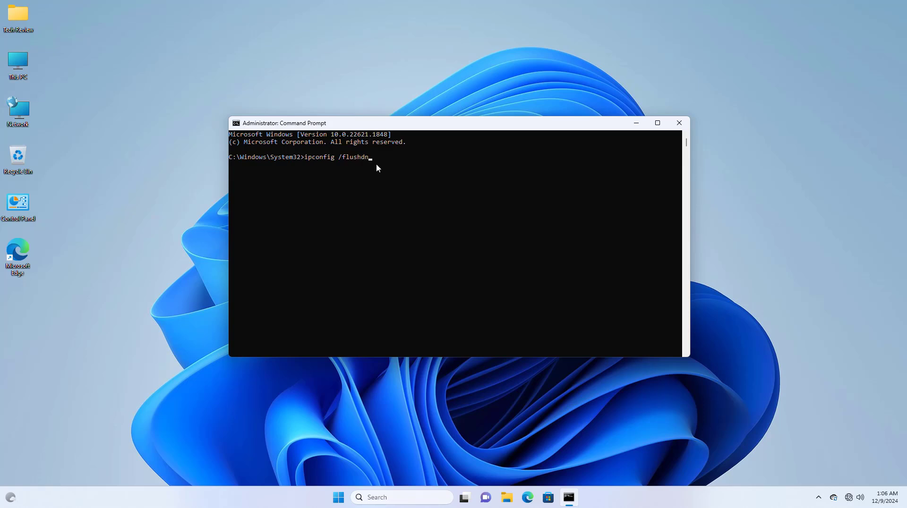
key(Return)
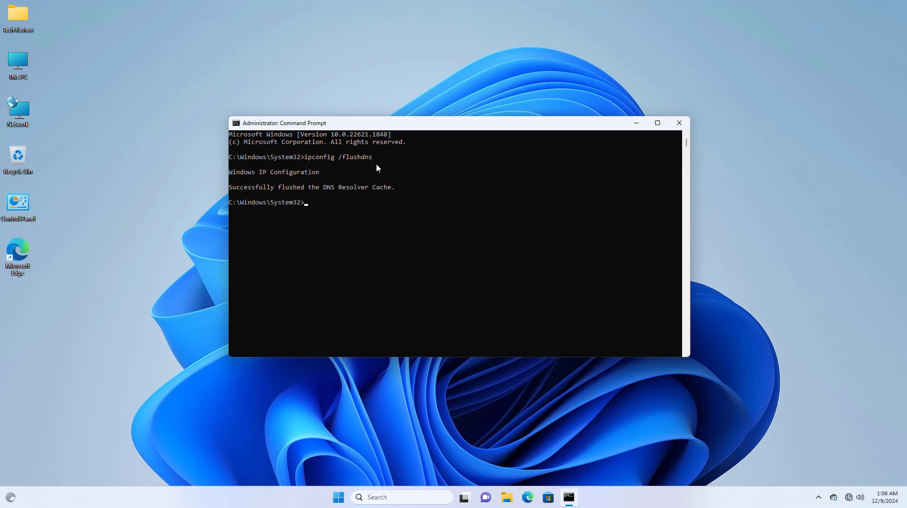
Run netsh winsock reset to reset the Winsock catalog, then close the window.
text(nets)
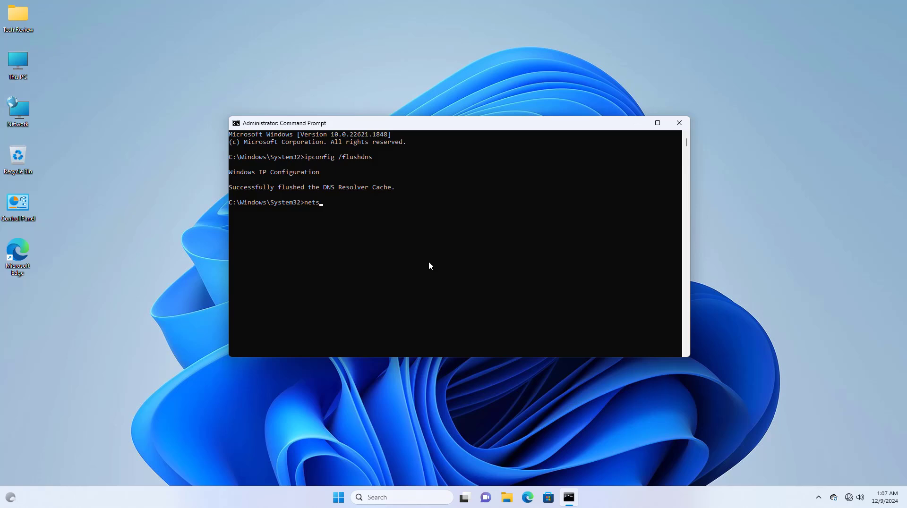
text(h winsoc)
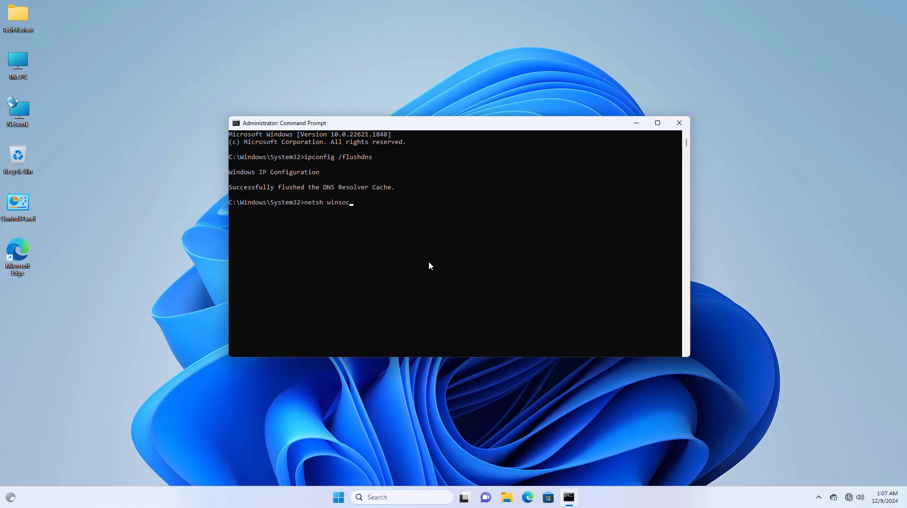
text(k reset)
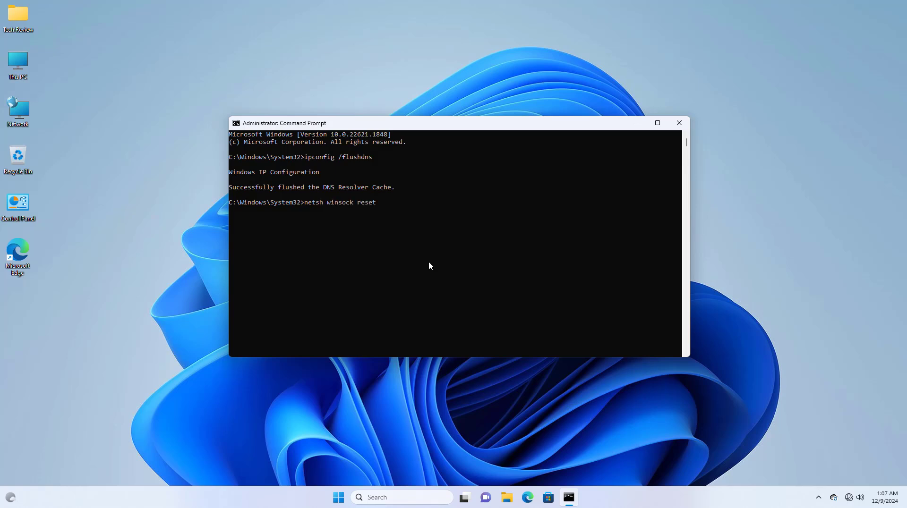
key(Return)
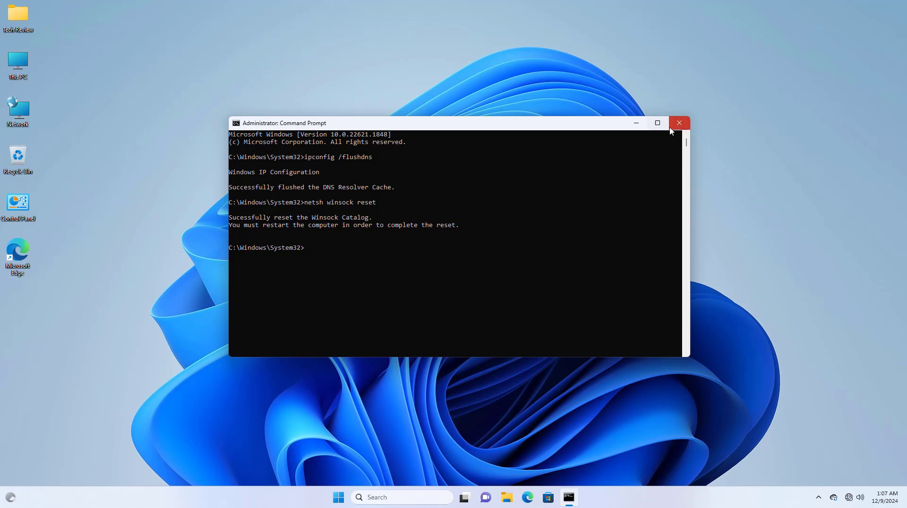
mouse_move(680, 123)
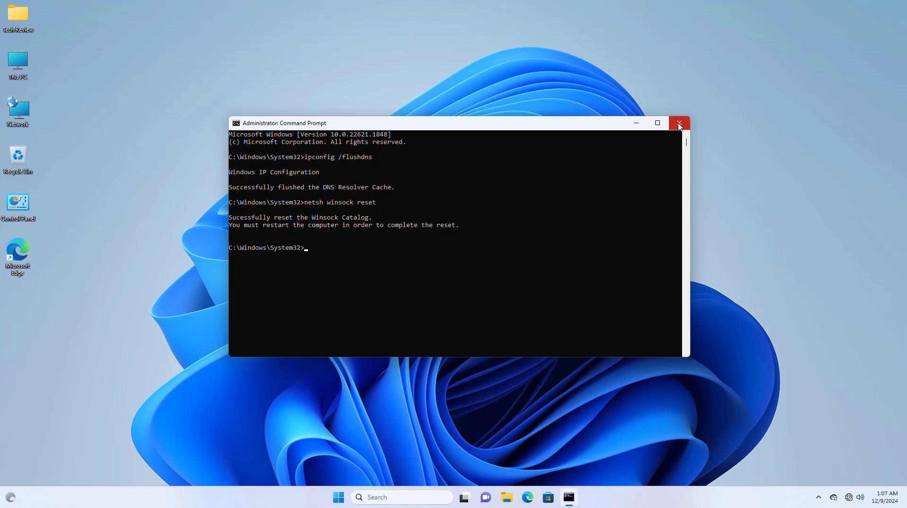
click(680, 123)
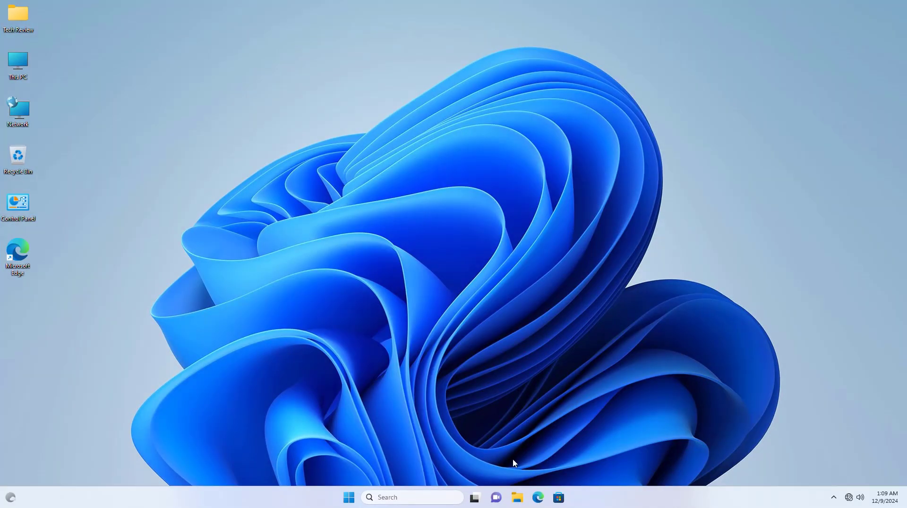
mouse_move(532, 249)
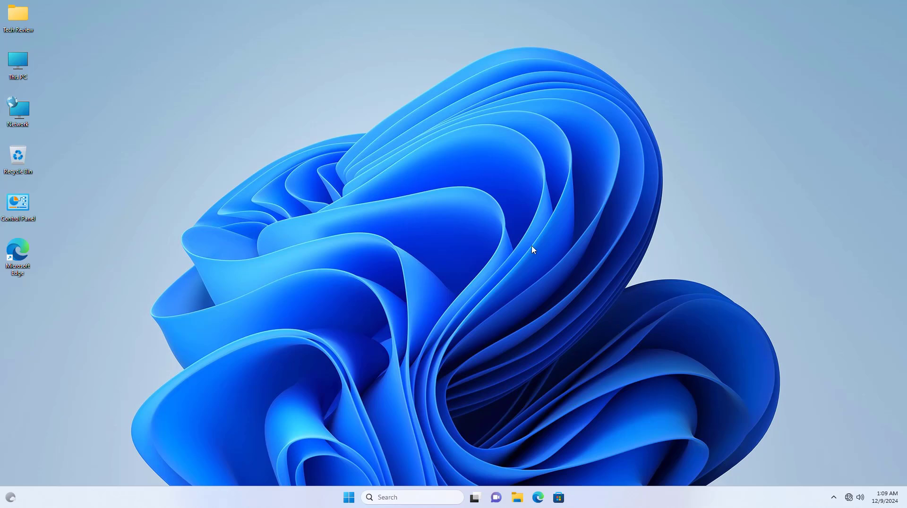
mouse_move(538, 161)
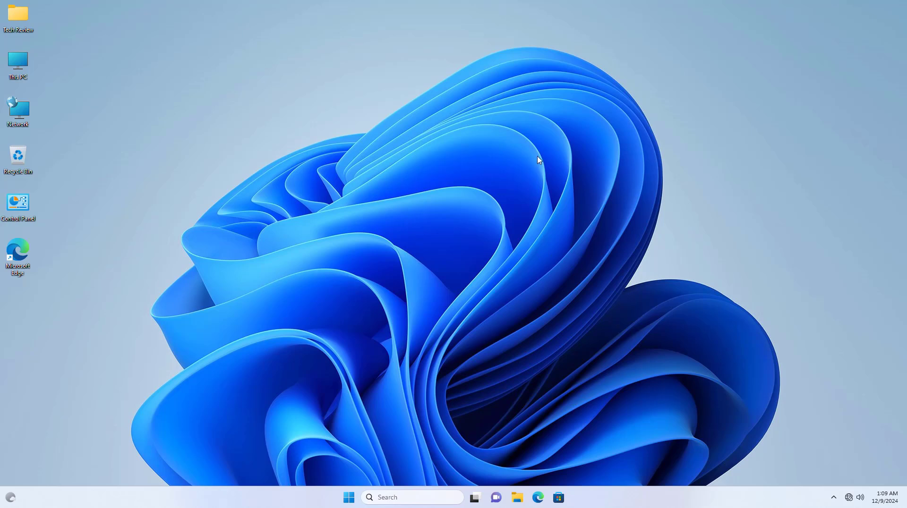
mouse_move(340, 504)
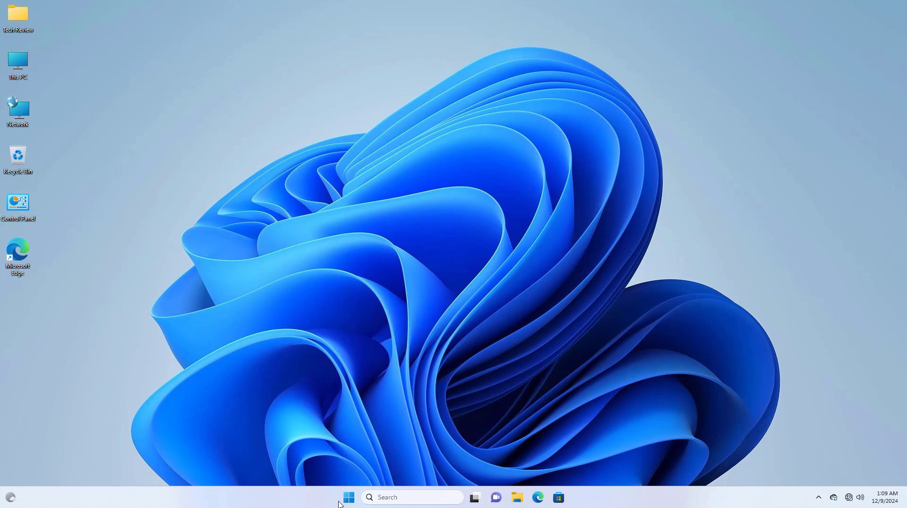
Launch Disk Cleanup from Start search and tick Temporary files for drive C:.
click(348, 497)
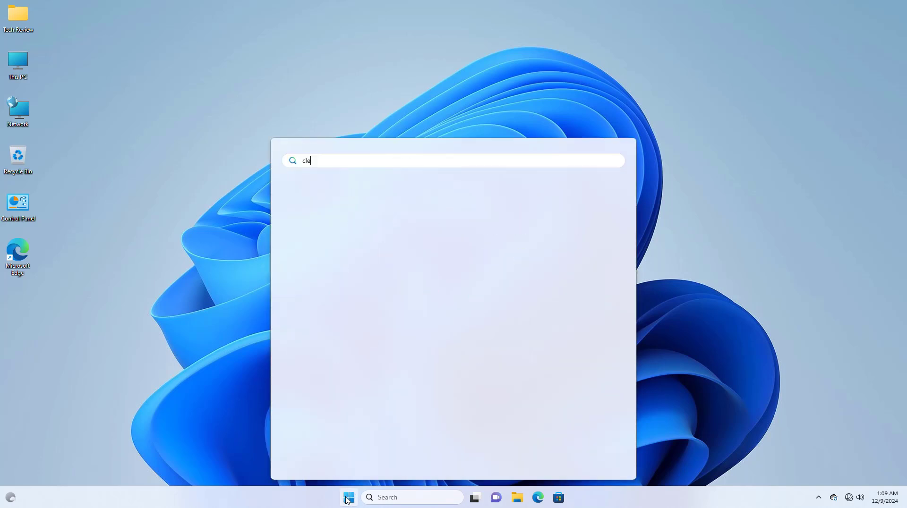
text(anup)
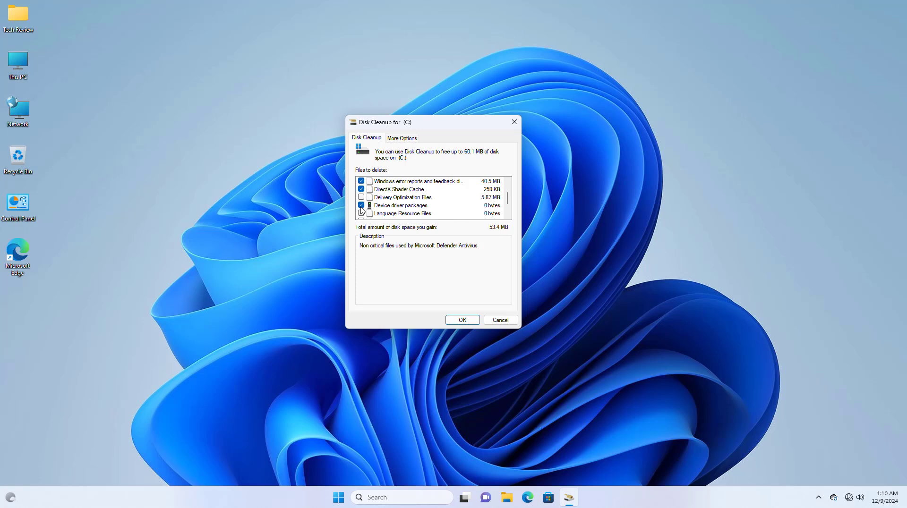
scroll(down, 3)
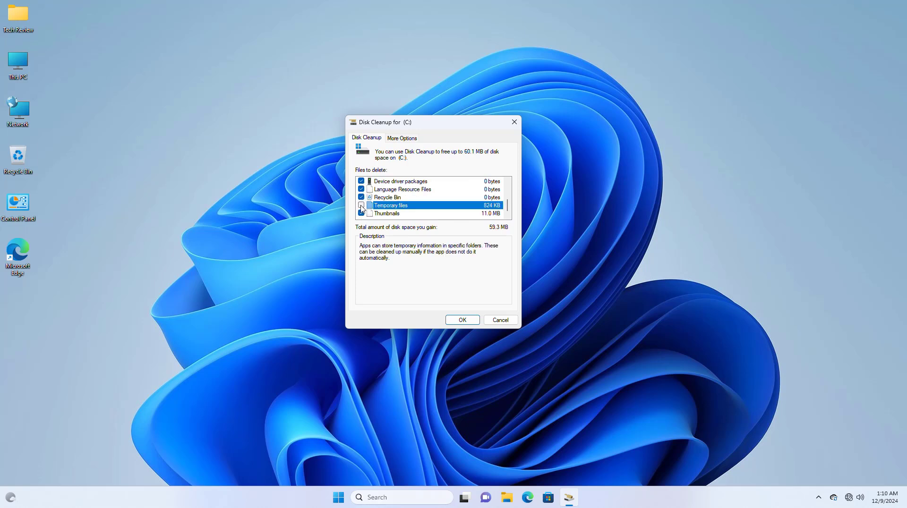
click(361, 205)
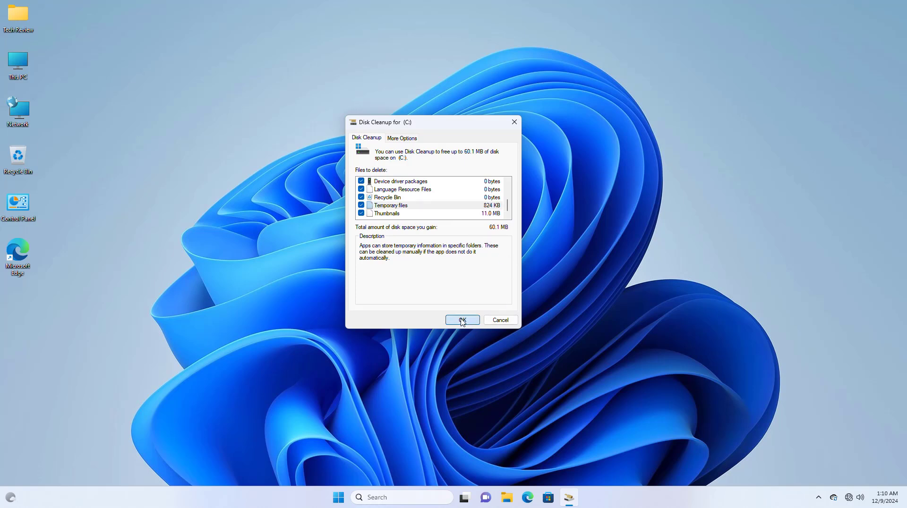
Confirm permanently deleting the selected files and let the cleanup finish.
click(462, 320)
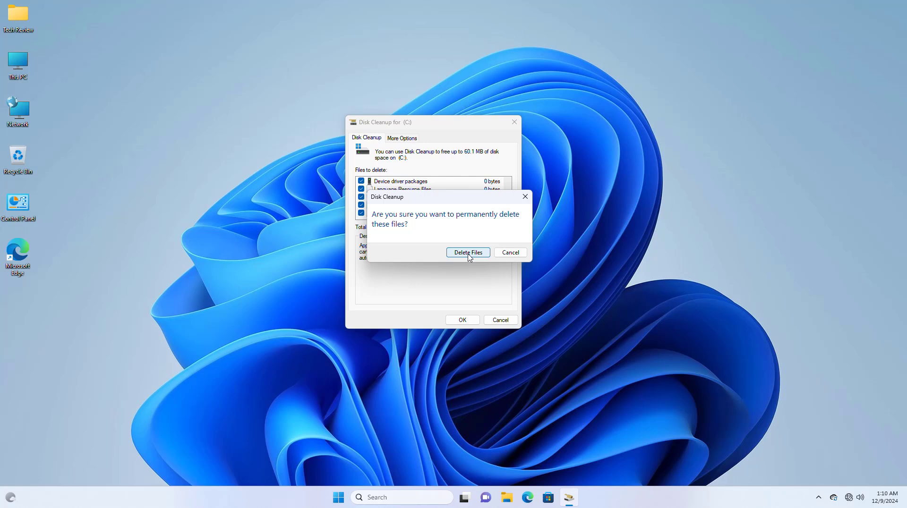
click(468, 252)
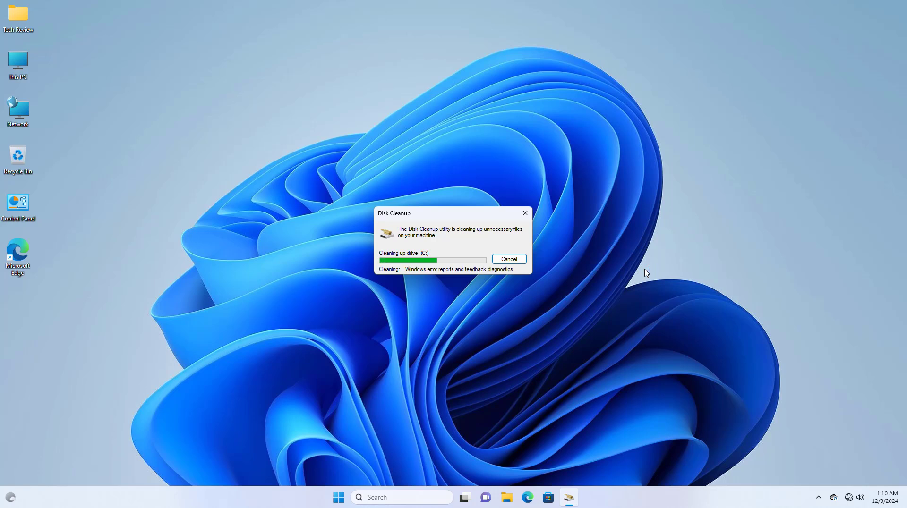
click(509, 259)
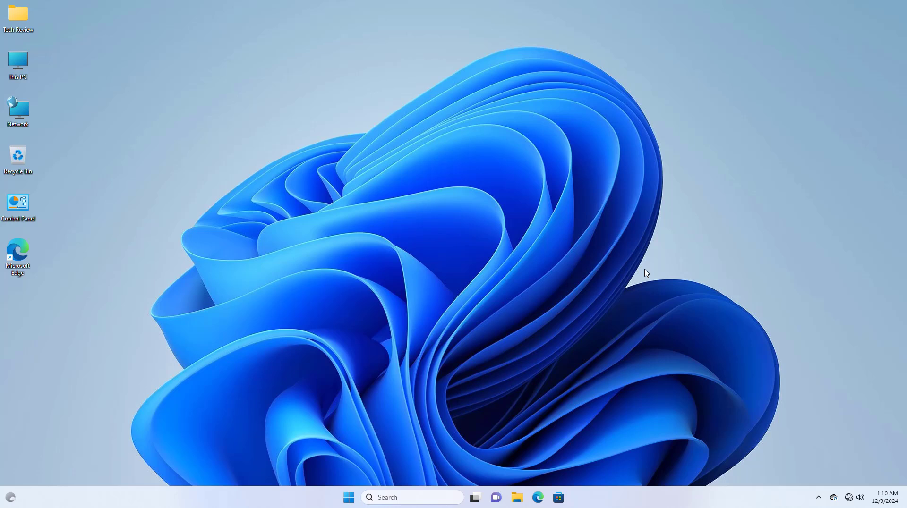